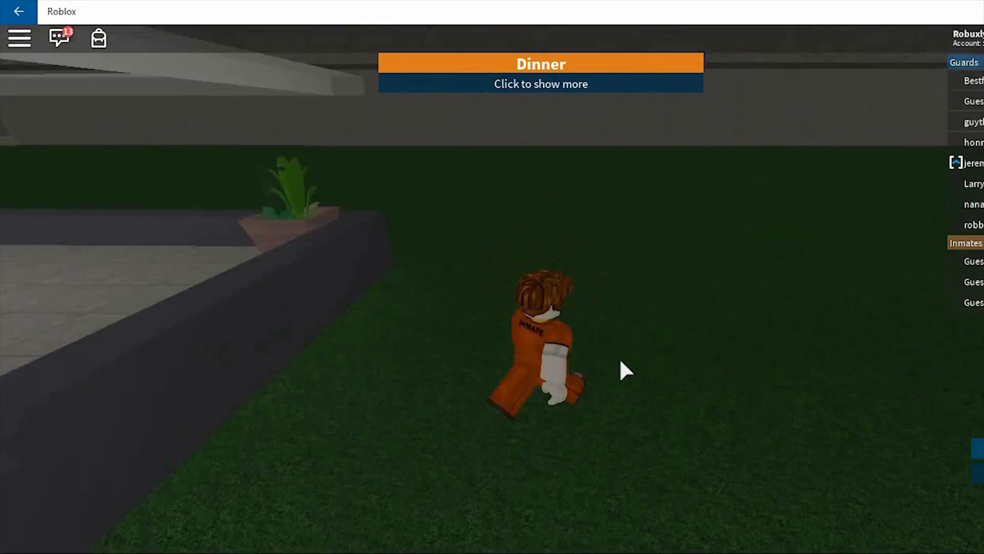
- Start the 64-bit Nopdeengine-x86_64 executable from the tool's folder
key("w")
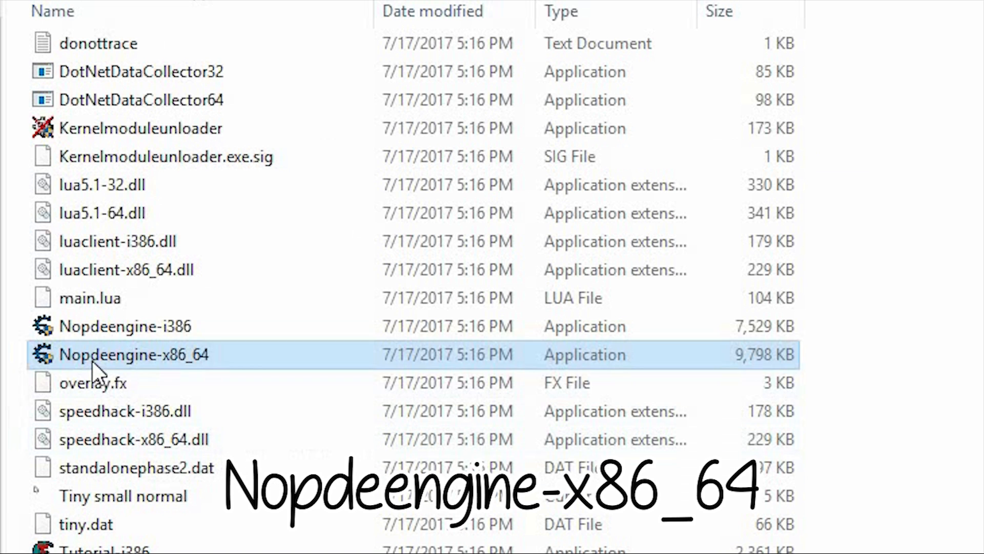
mouse_move(222, 364)
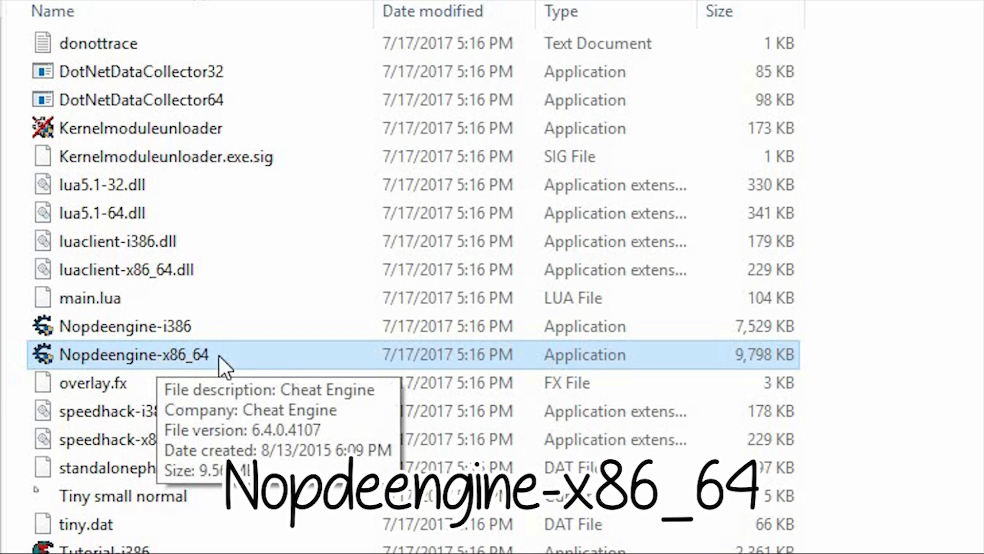
double_click(133, 353)
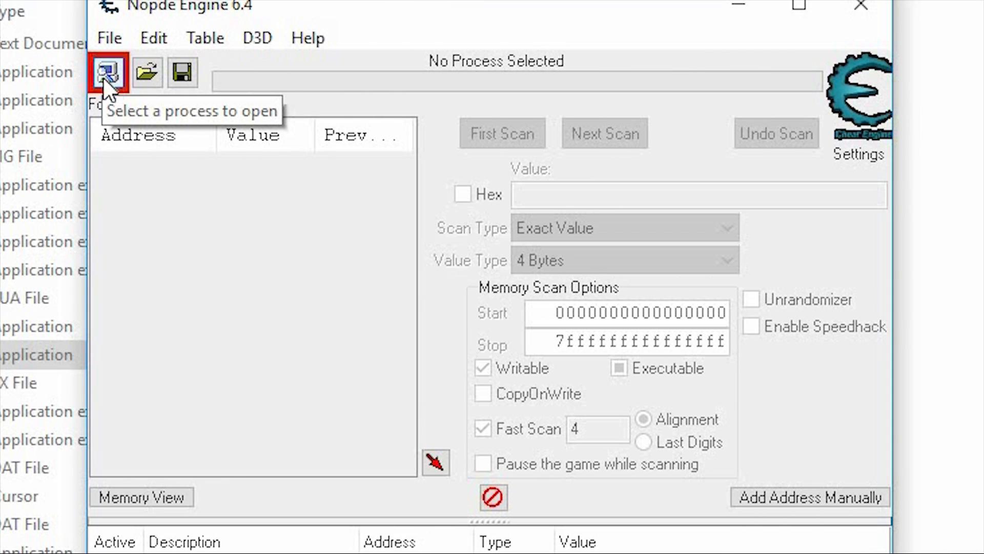
- Attach to the 000023E4-Win10Universal.exe game process from the process list
left_click(107, 71)
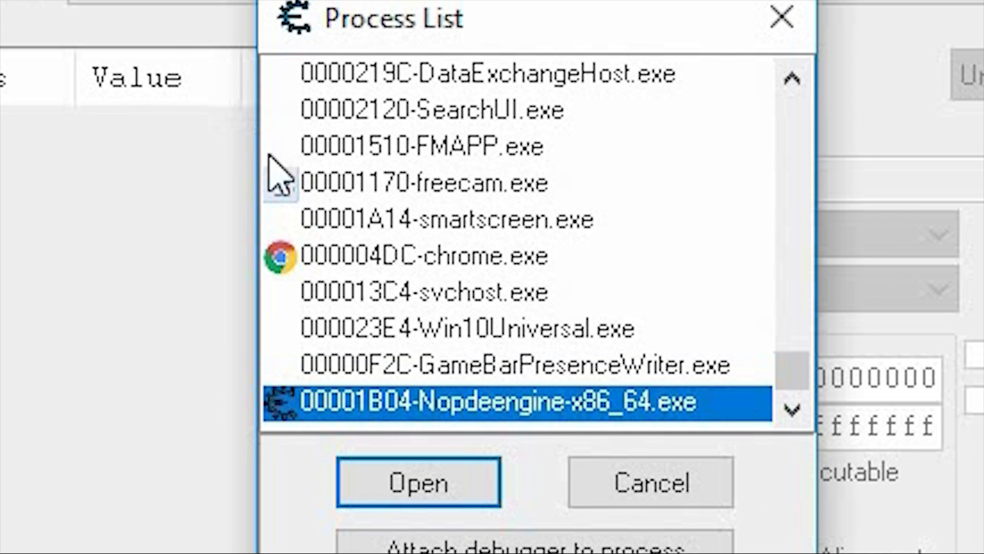
mouse_move(508, 283)
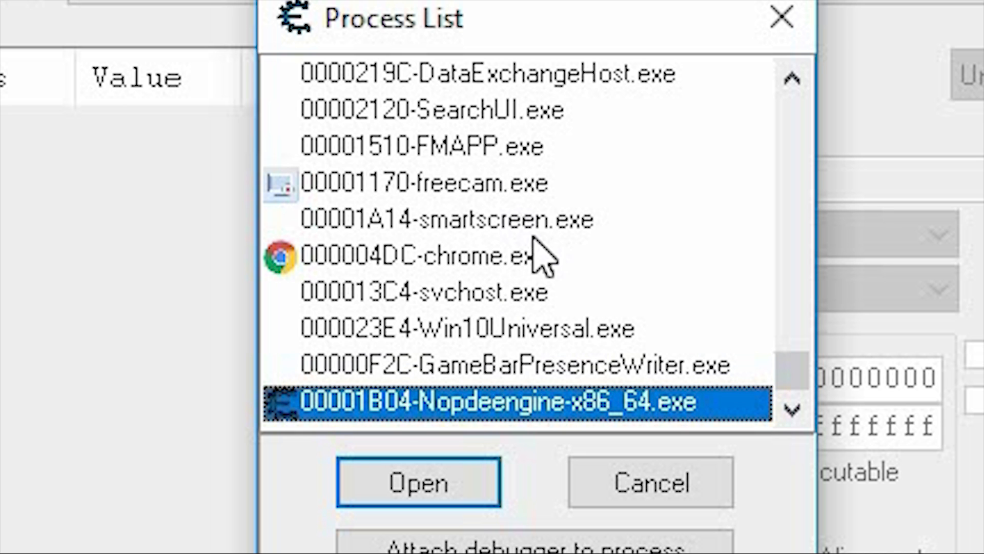
left_click(467, 329)
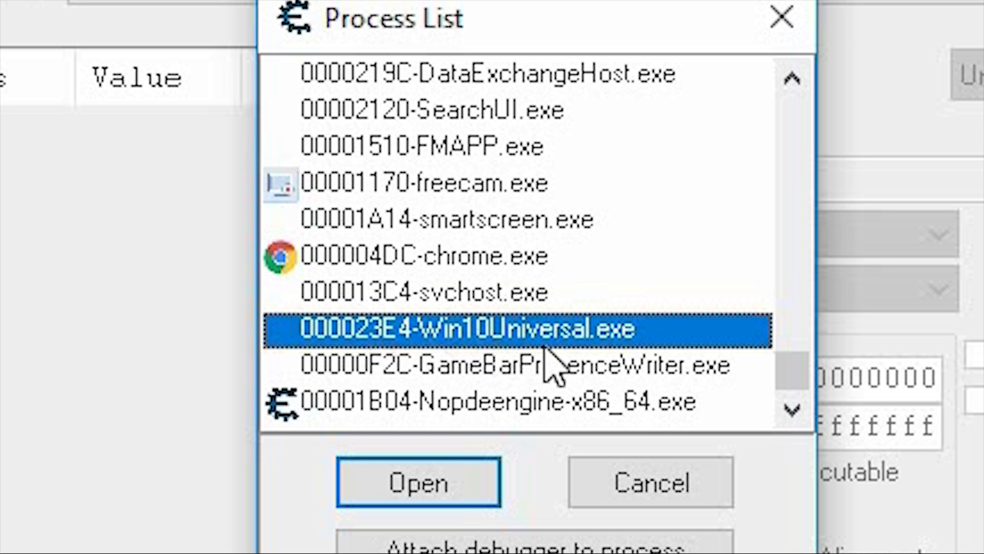
mouse_move(467, 433)
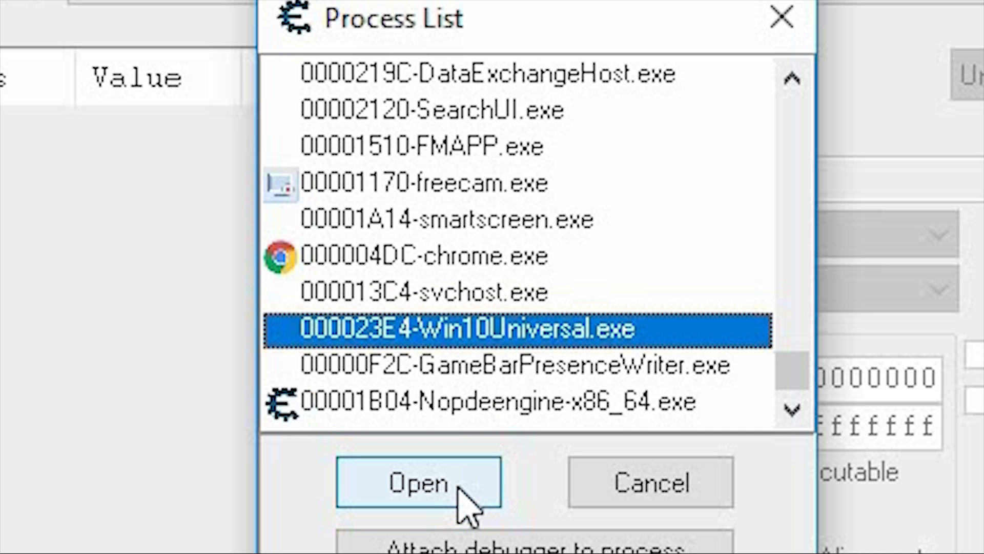
left_click(417, 482)
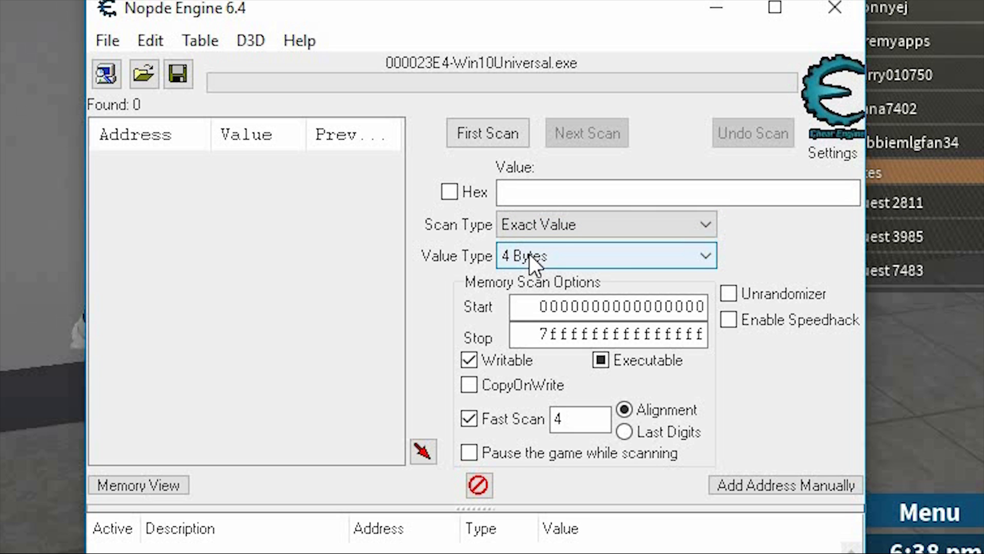
- Run a first scan for Float values between 15 and 15, finding 1,795 addresses
left_click(605, 255)
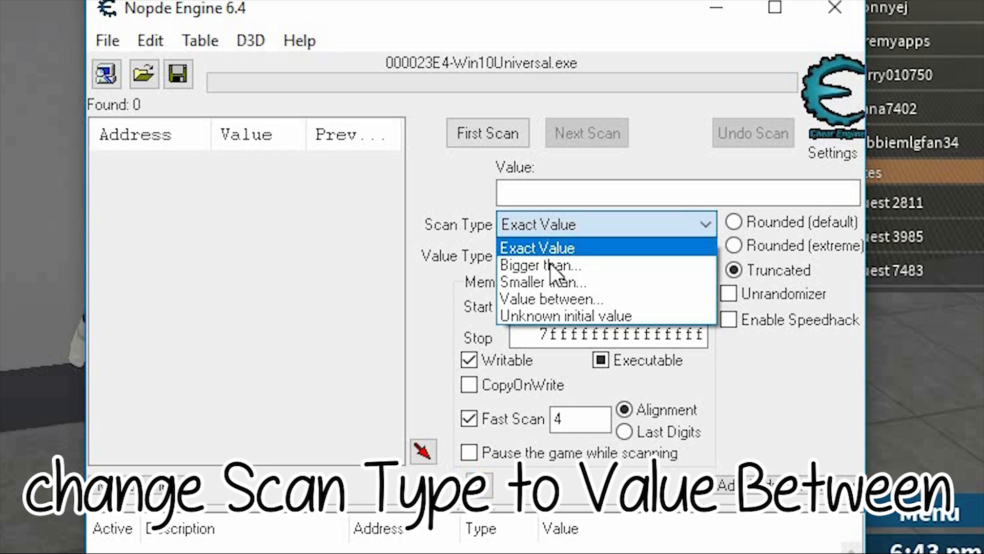
left_click(552, 298)
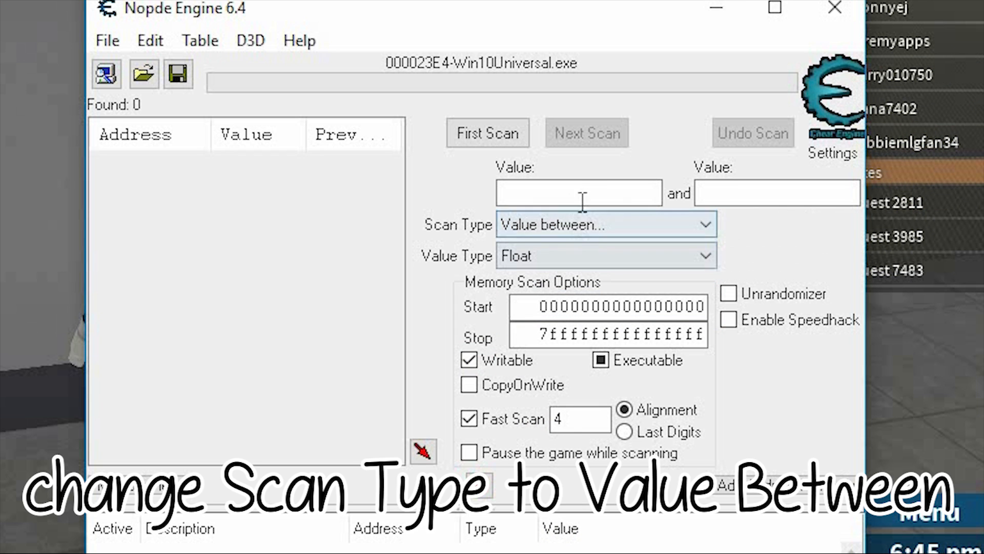
left_click(578, 193)
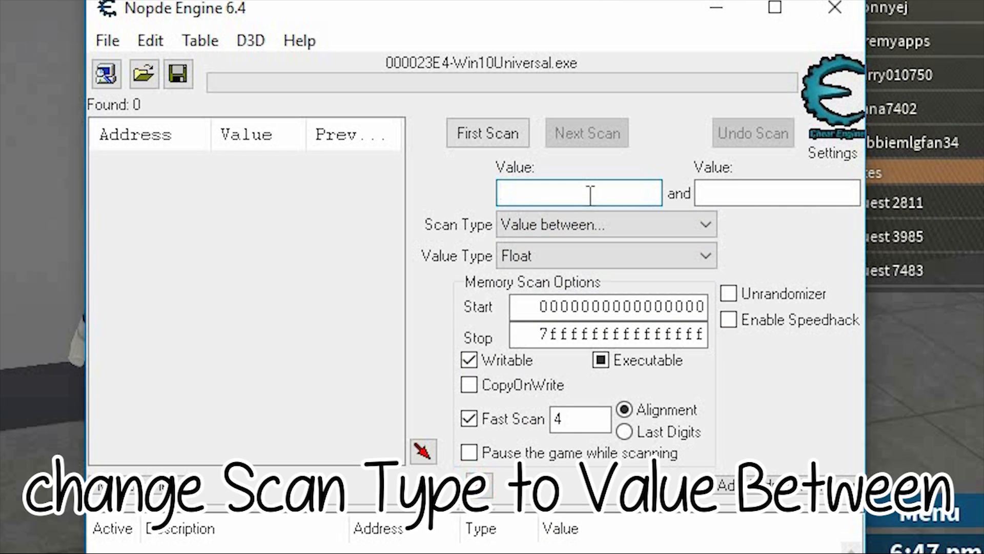
type("15")
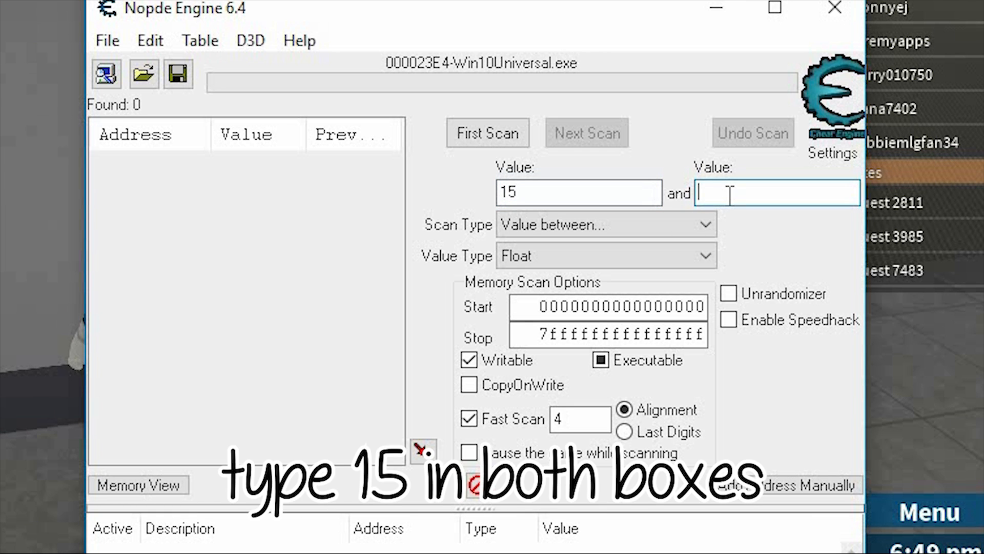
type("15")
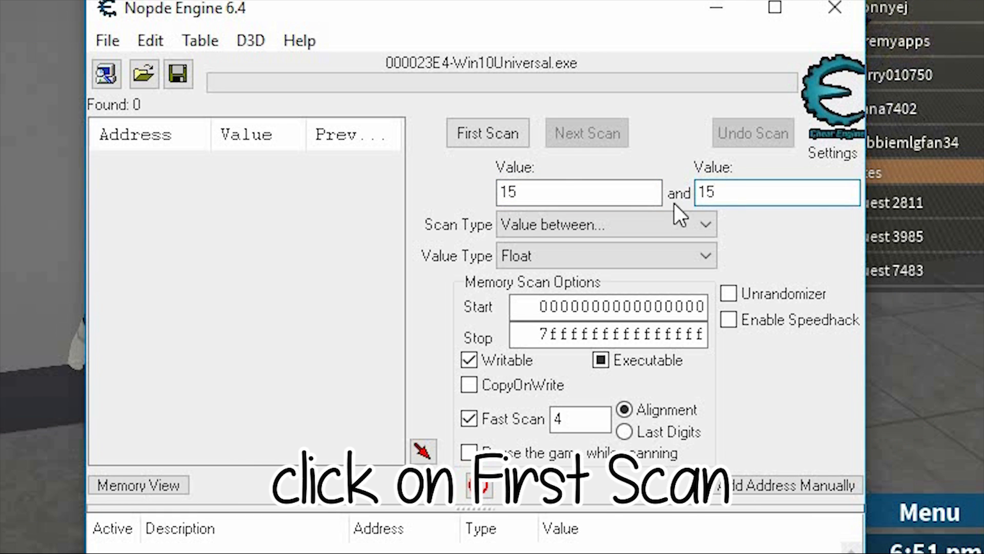
left_click(487, 132)
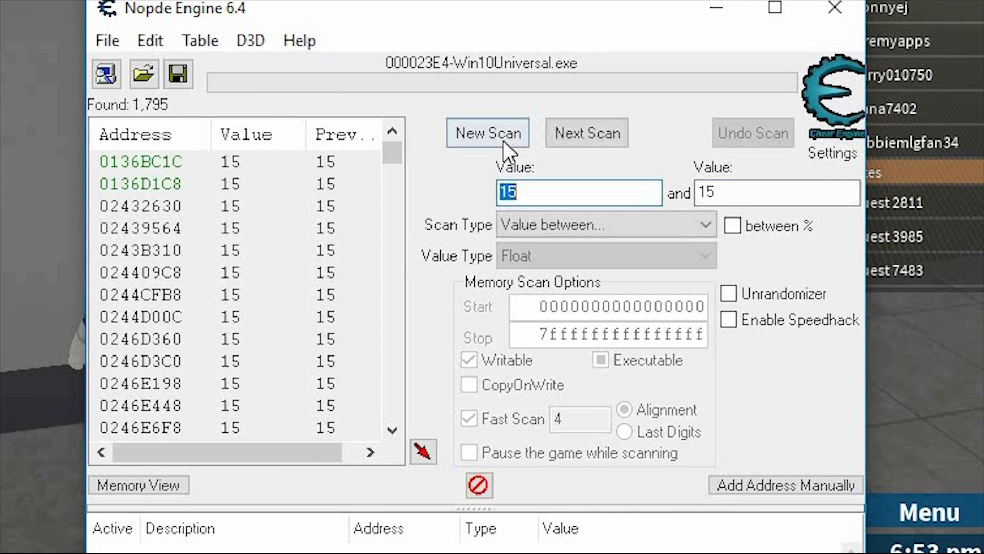
- Select every found address and add them all to the cheat table
left_click(586, 132)
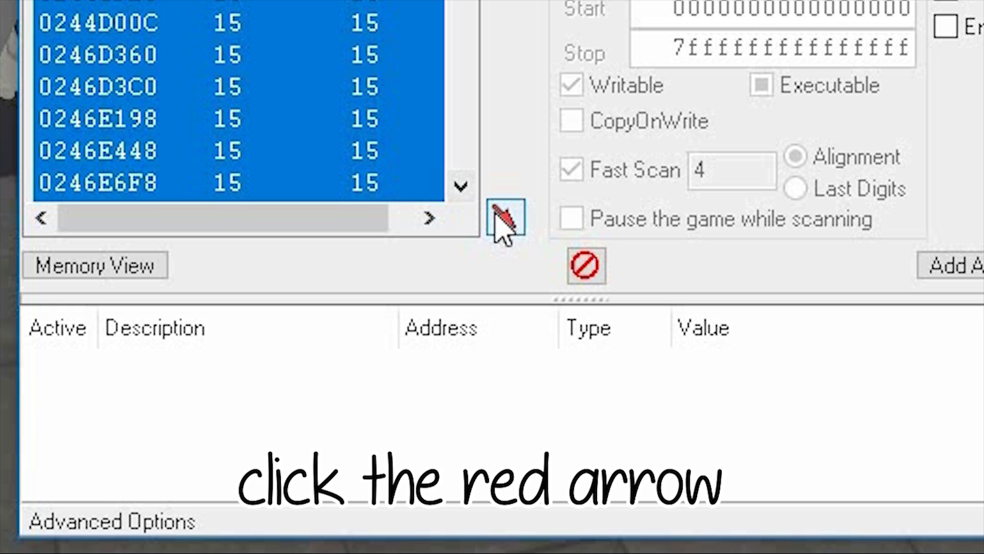
left_click(505, 217)
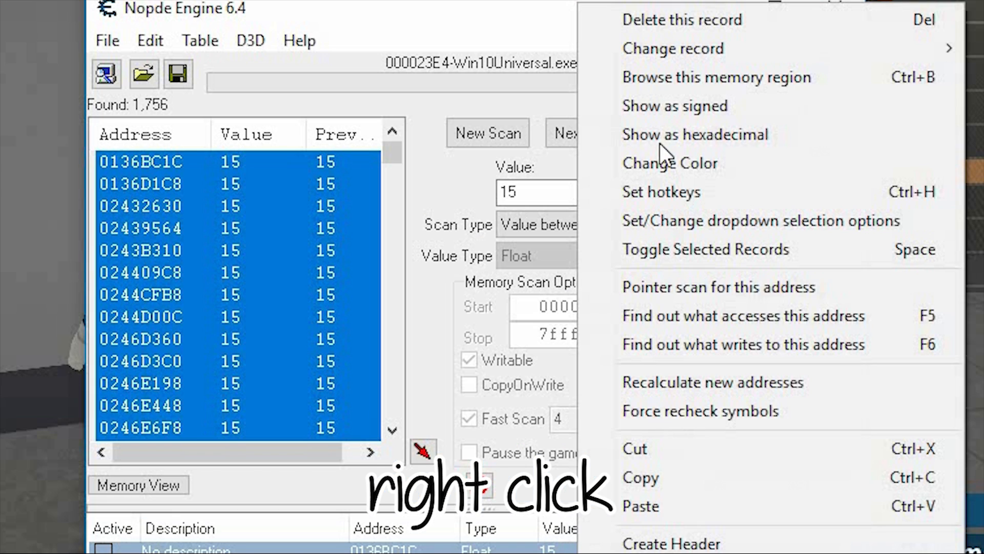
- Change the value of all cheat table records from 15 to -1
left_click(672, 48)
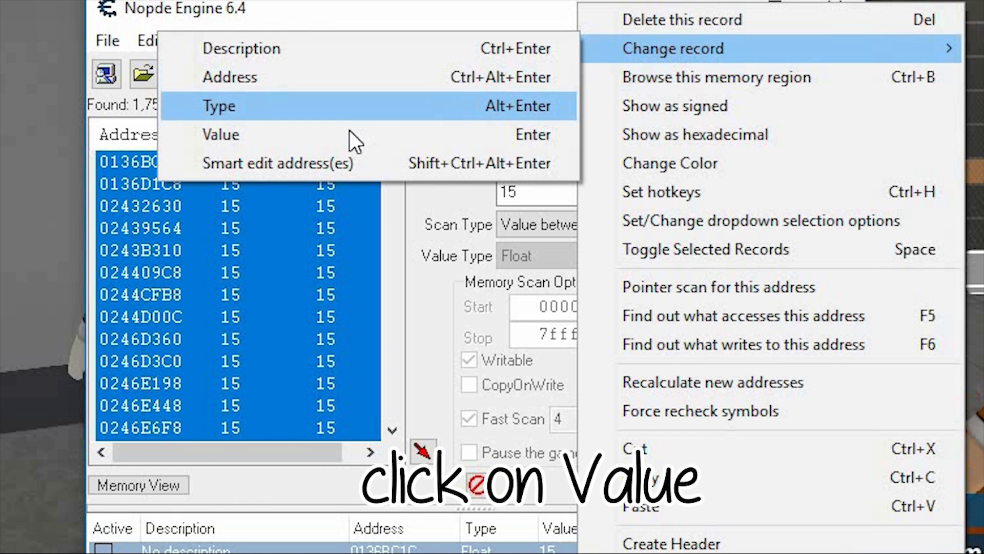
left_click(220, 134)
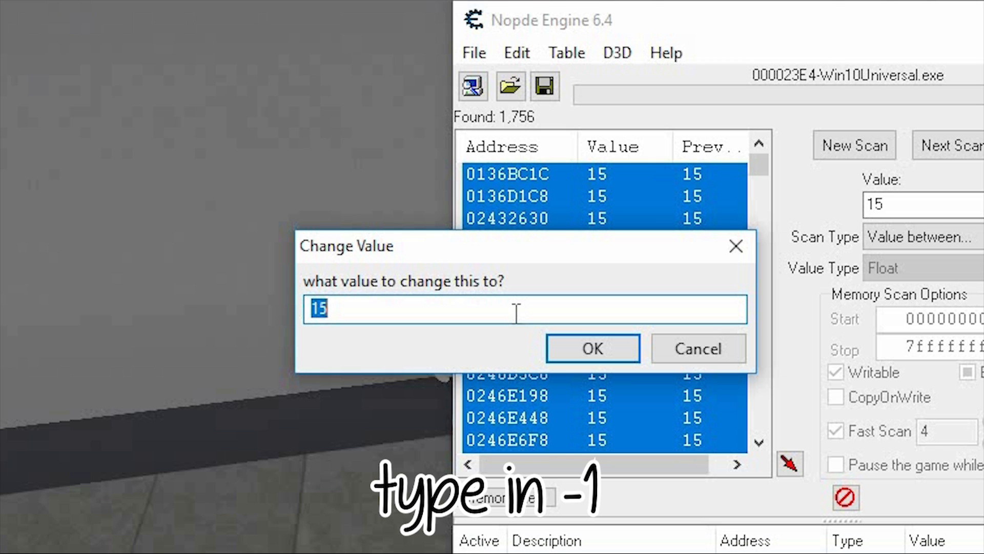
type("-")
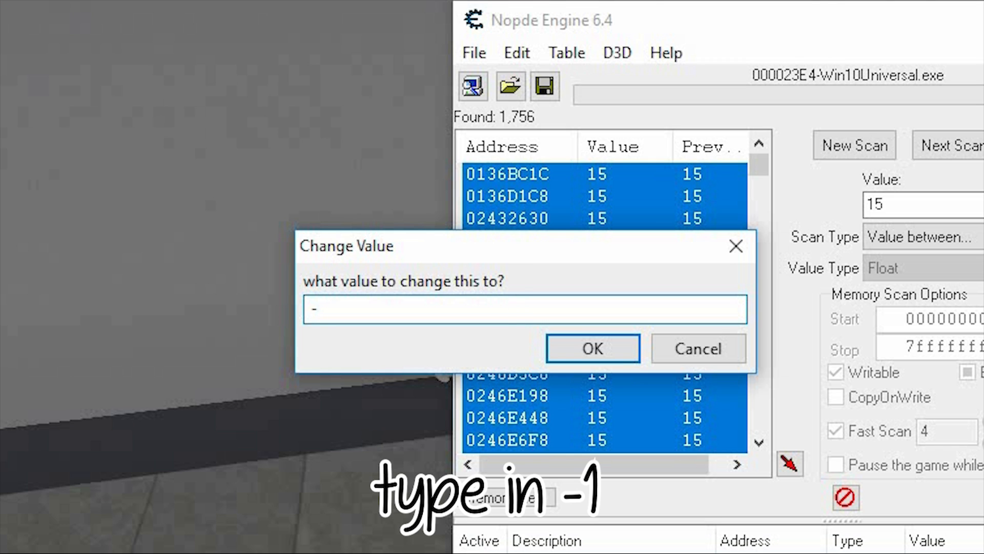
type("1")
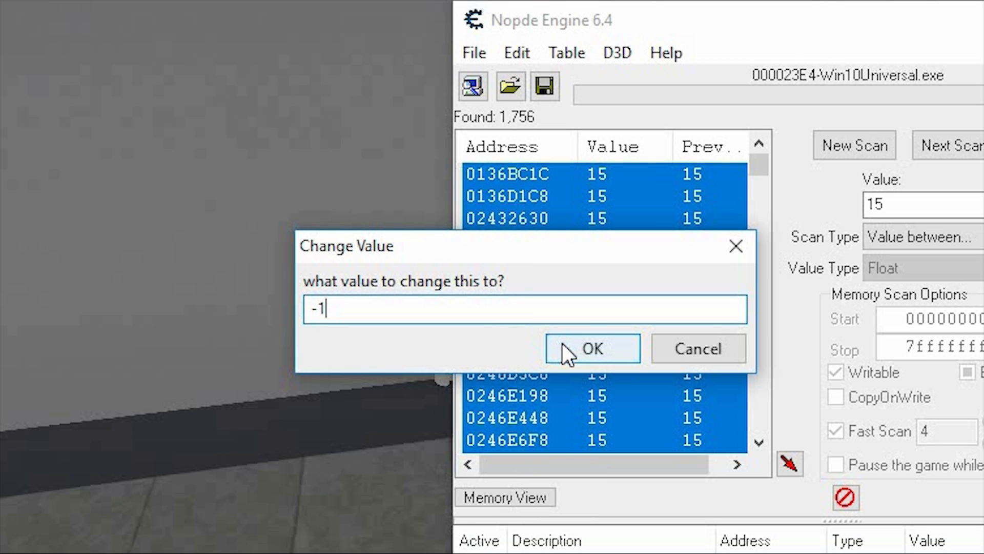
left_click(591, 348)
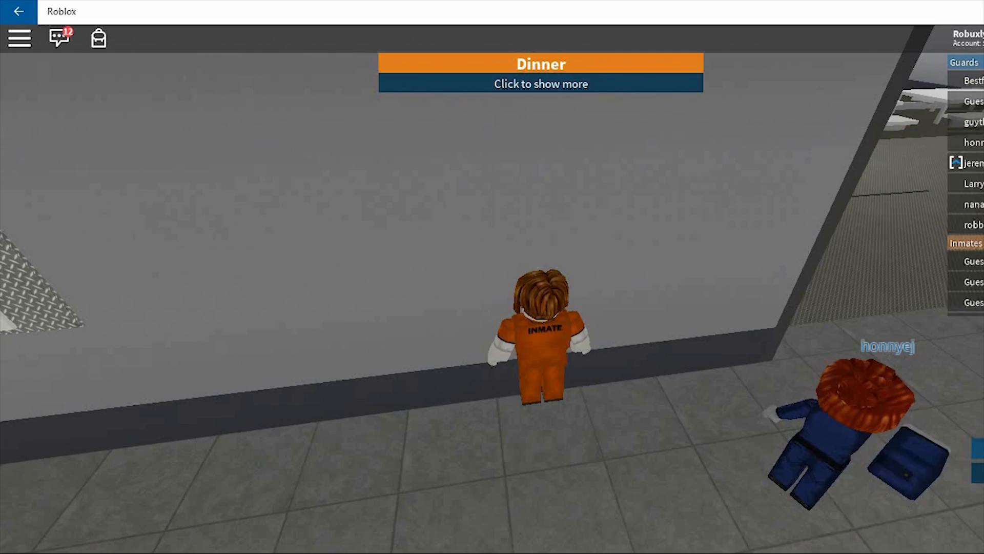